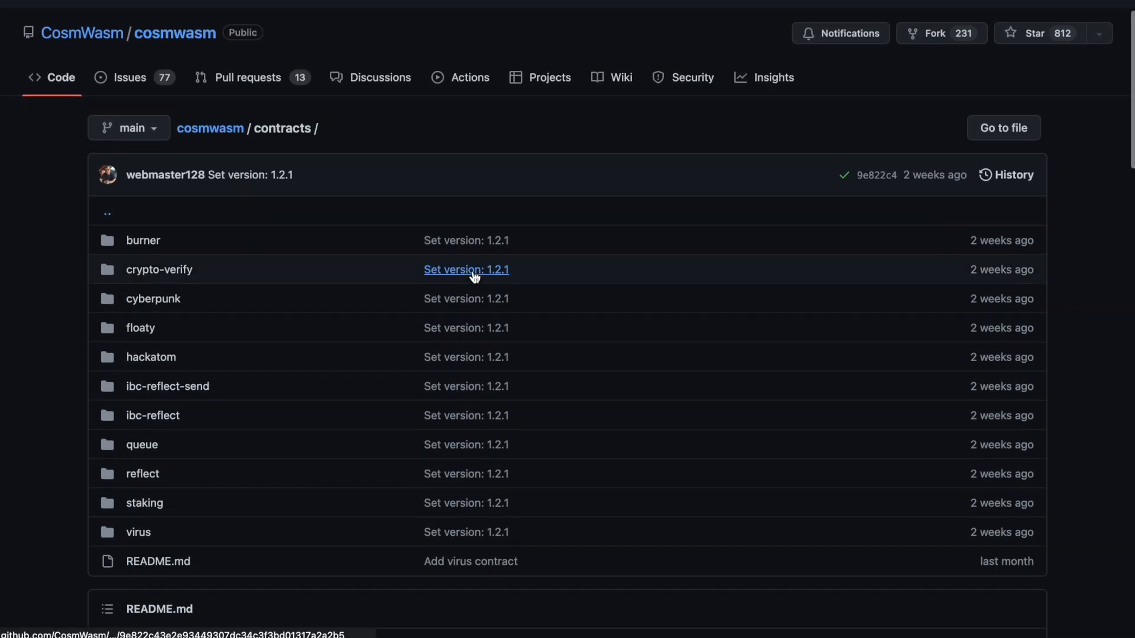
pyautogui.moveTo(529, 150)
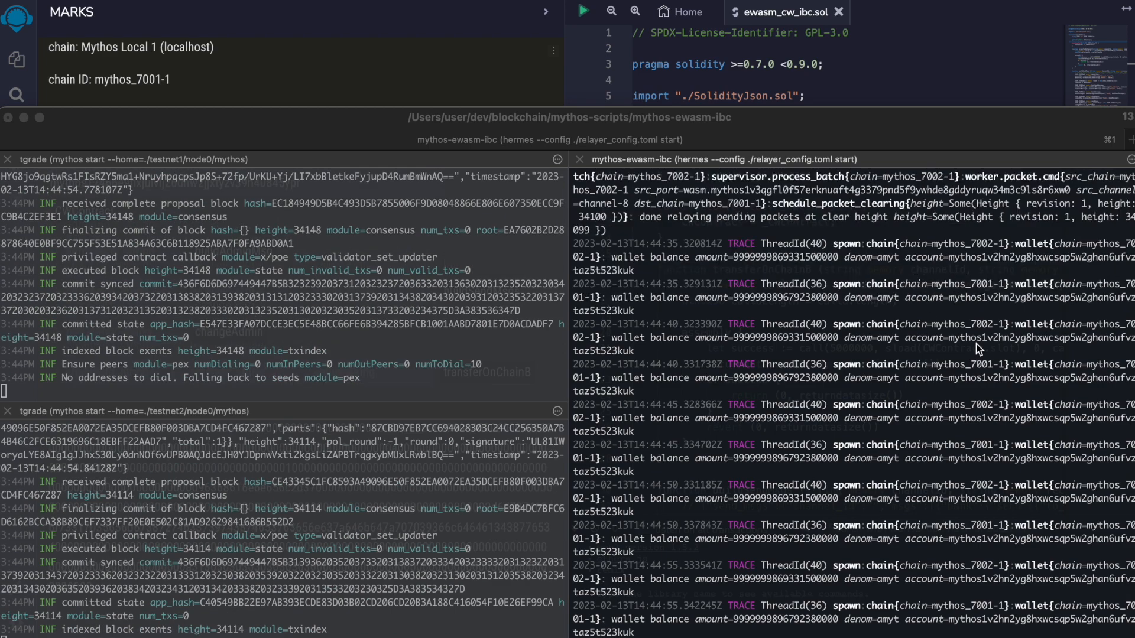
# Return from the node and relayer logs to the EwasmCwIbc contract workspace.
pyautogui.click(184, 116)
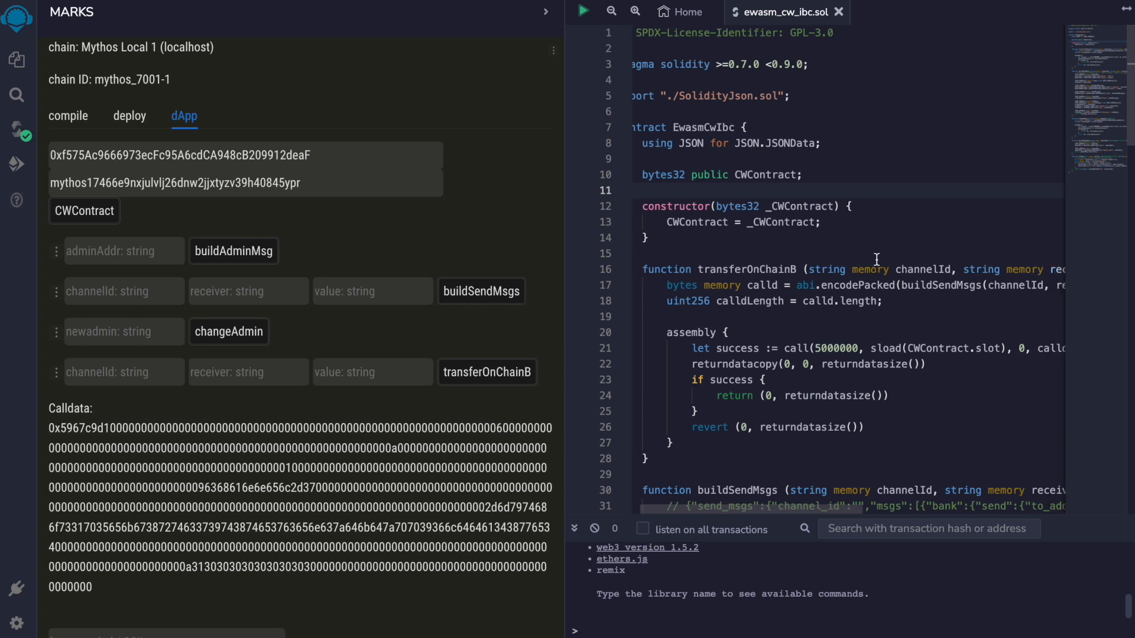
pyautogui.hscroll(3)
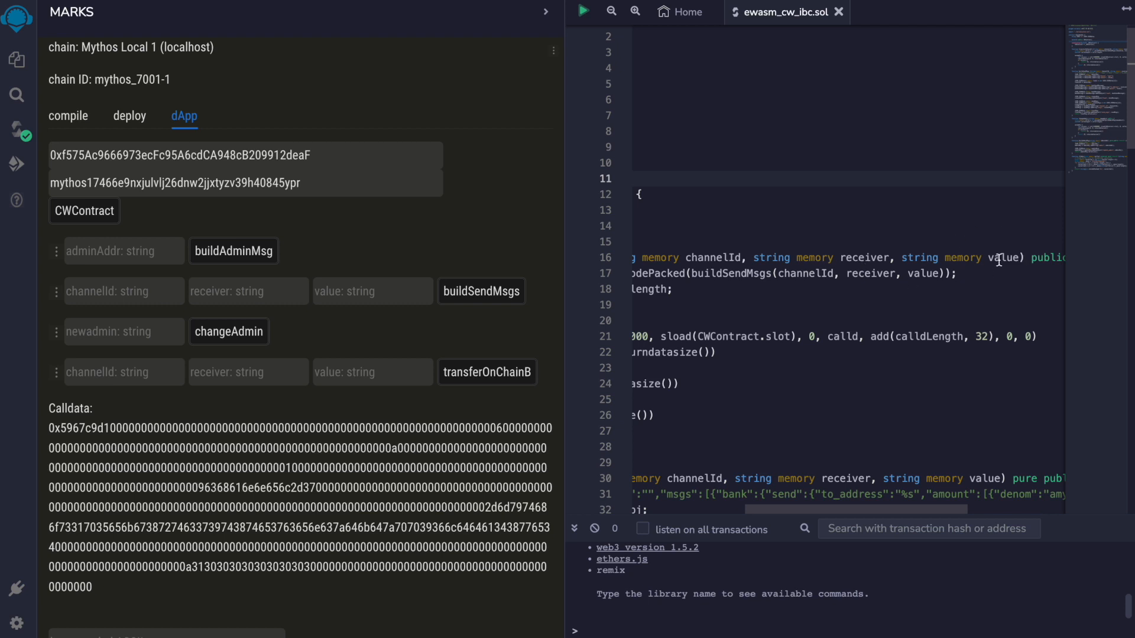
pyautogui.moveTo(992, 282)
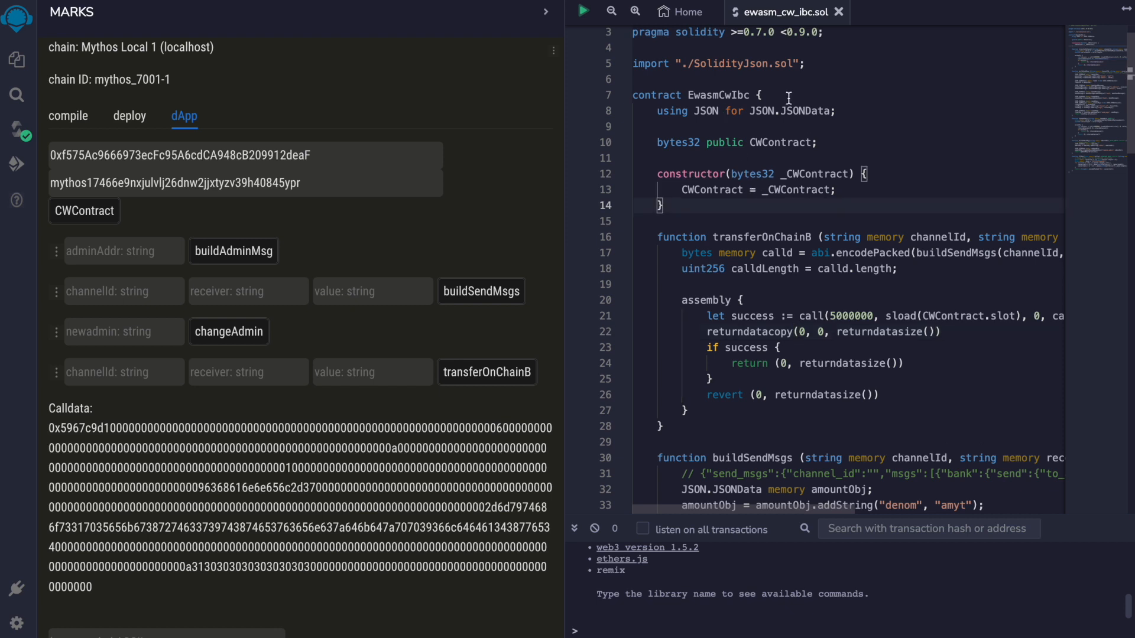
pyautogui.moveTo(288, 77)
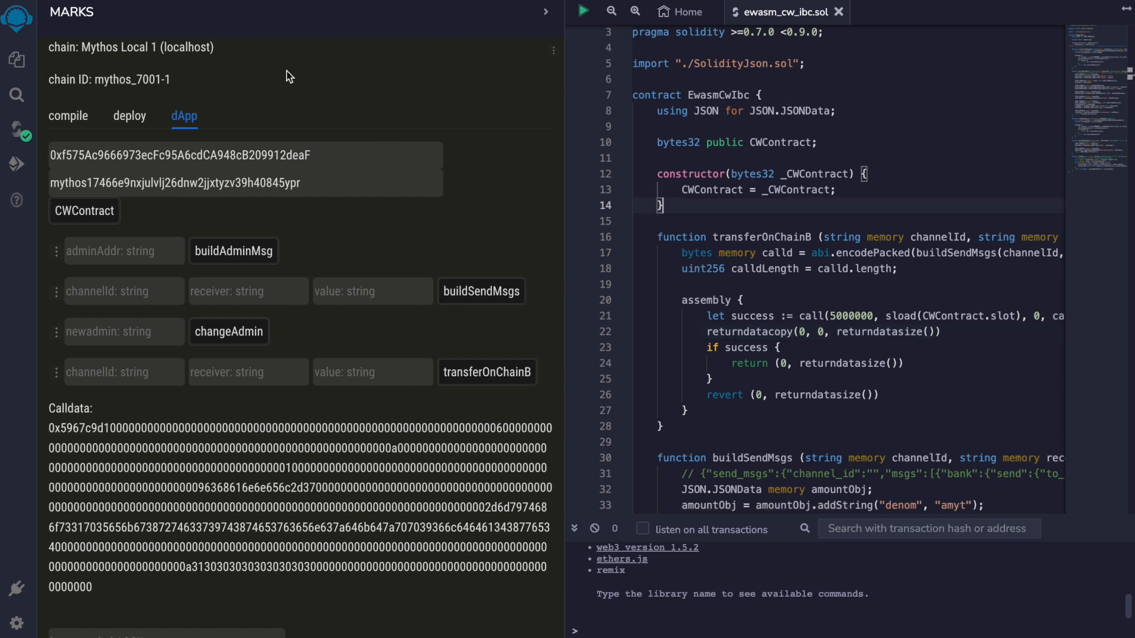
pyautogui.moveTo(350, 250)
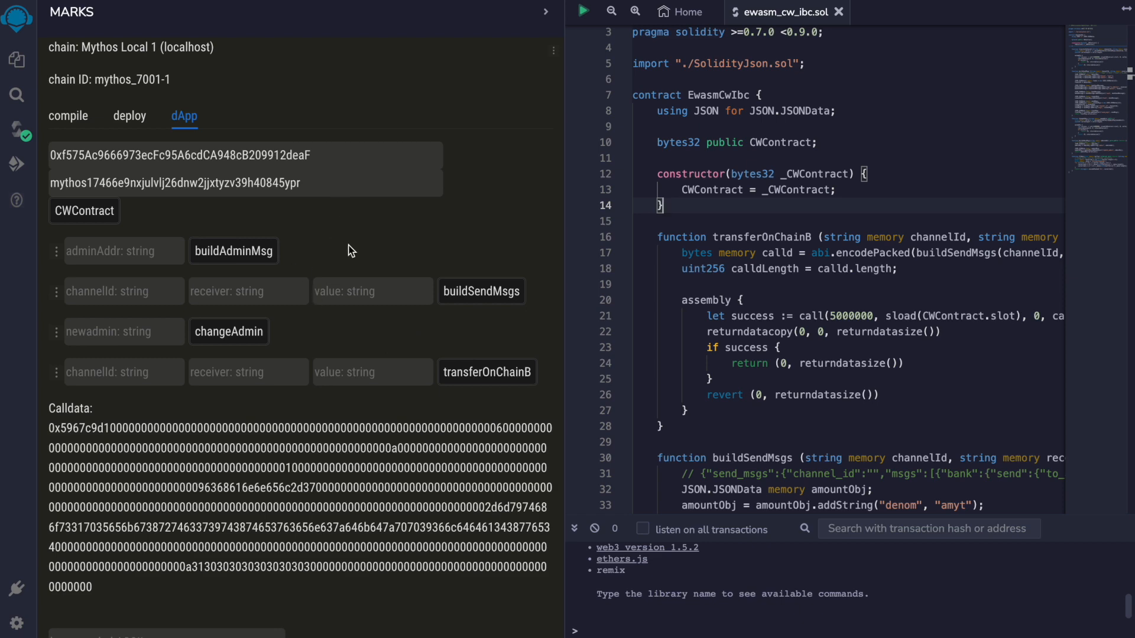
# Review the EwasmCwIbc.wasm build output, then its upload as code id 65 and instantiation as ewasmcwibc.
pyautogui.click(67, 116)
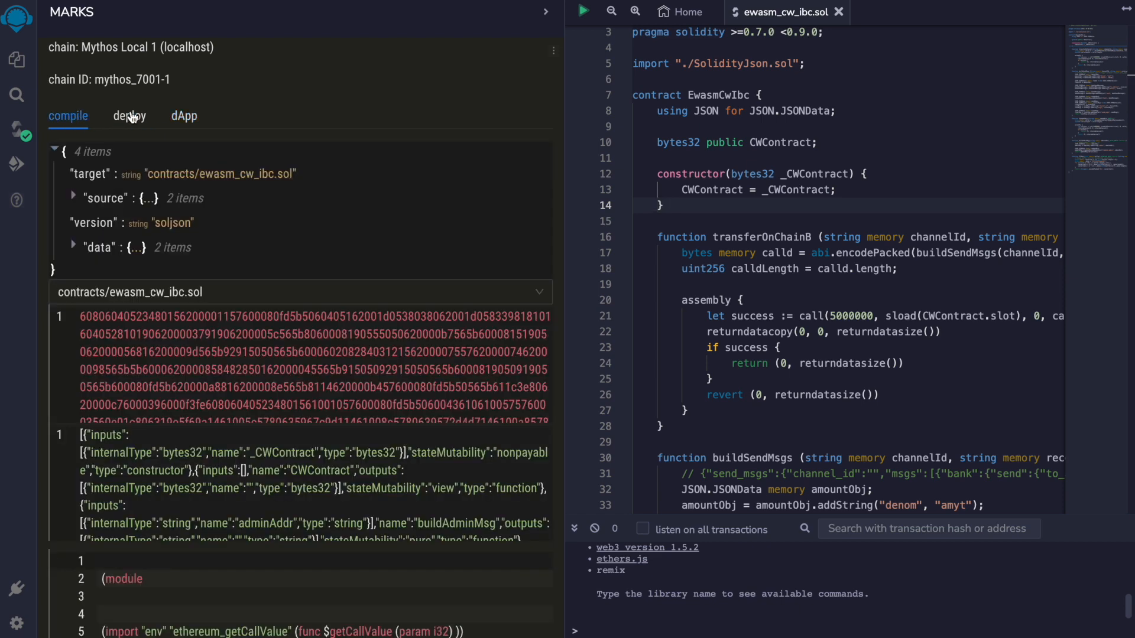
pyautogui.click(129, 116)
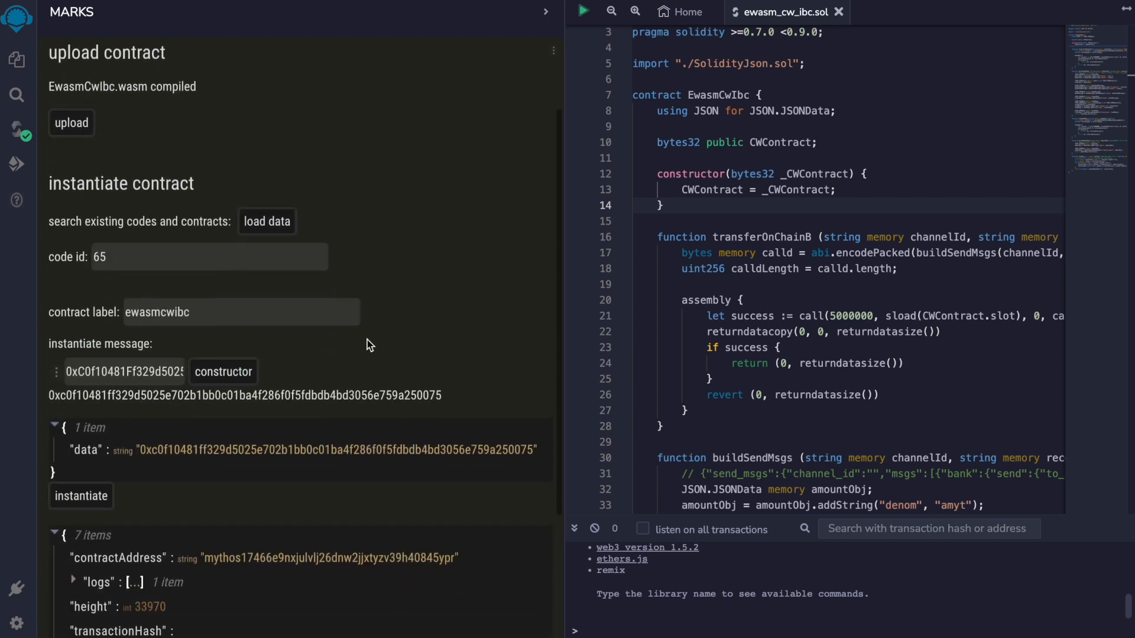
pyautogui.scroll(-3)
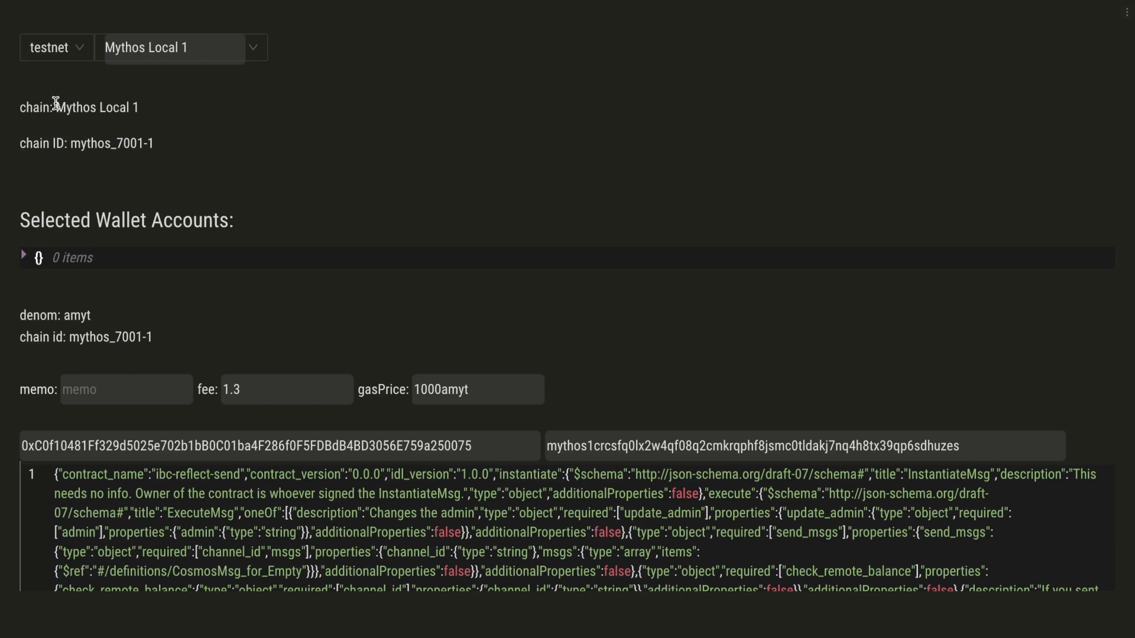
pyautogui.moveTo(132, 126)
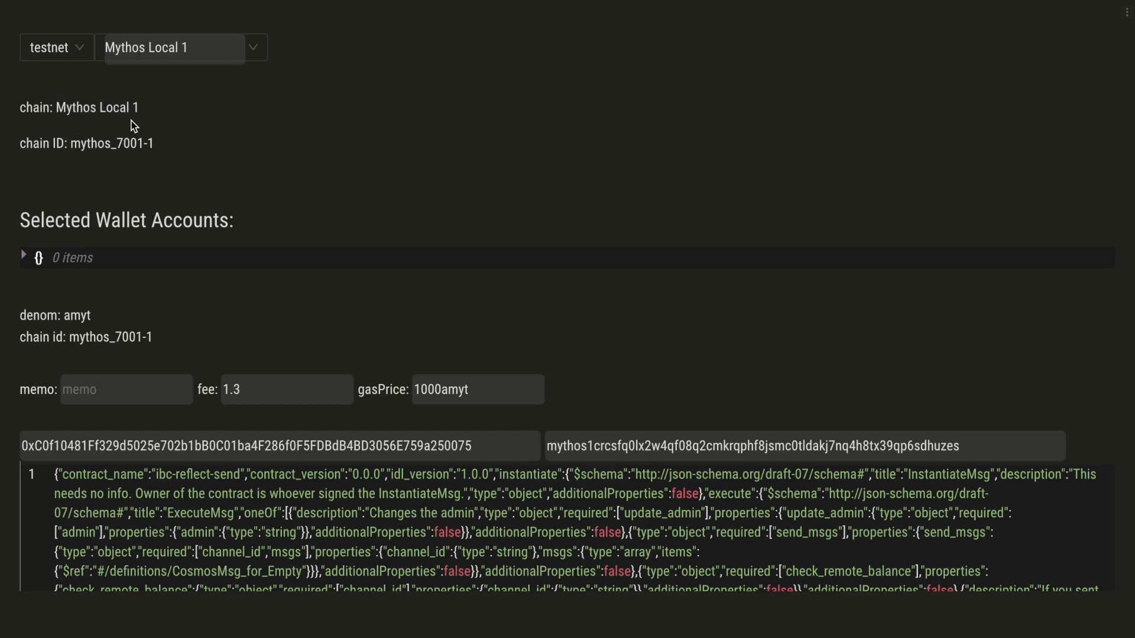
pyautogui.moveTo(669, 288)
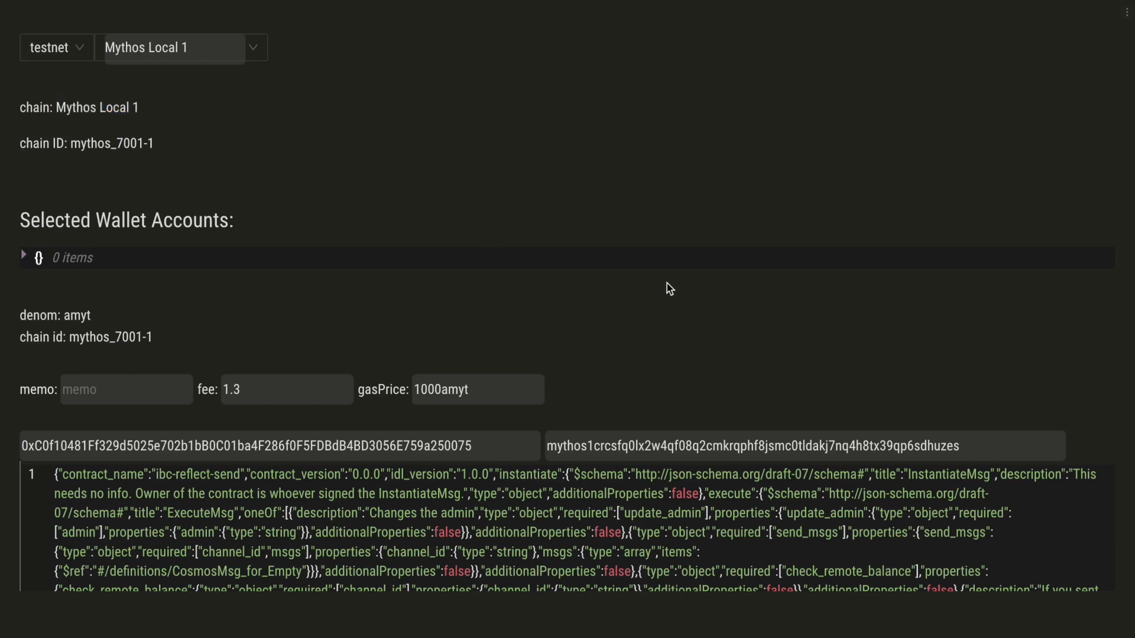
# Re-run the admin query to confirm the contract's updated admin.
pyautogui.scroll(-3)
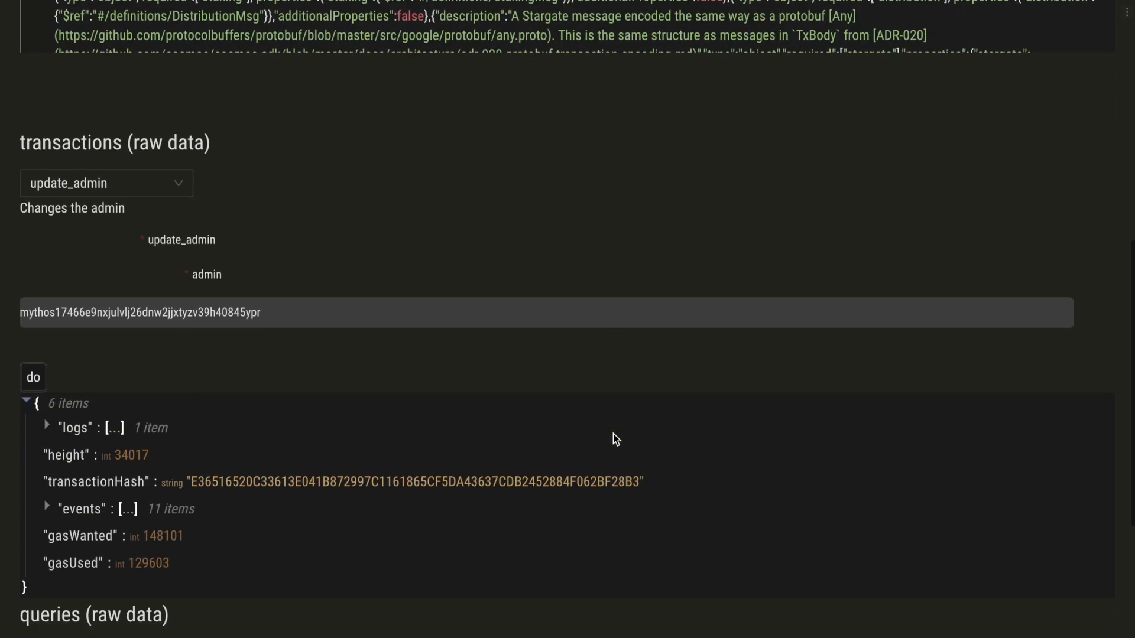
pyautogui.scroll(-3)
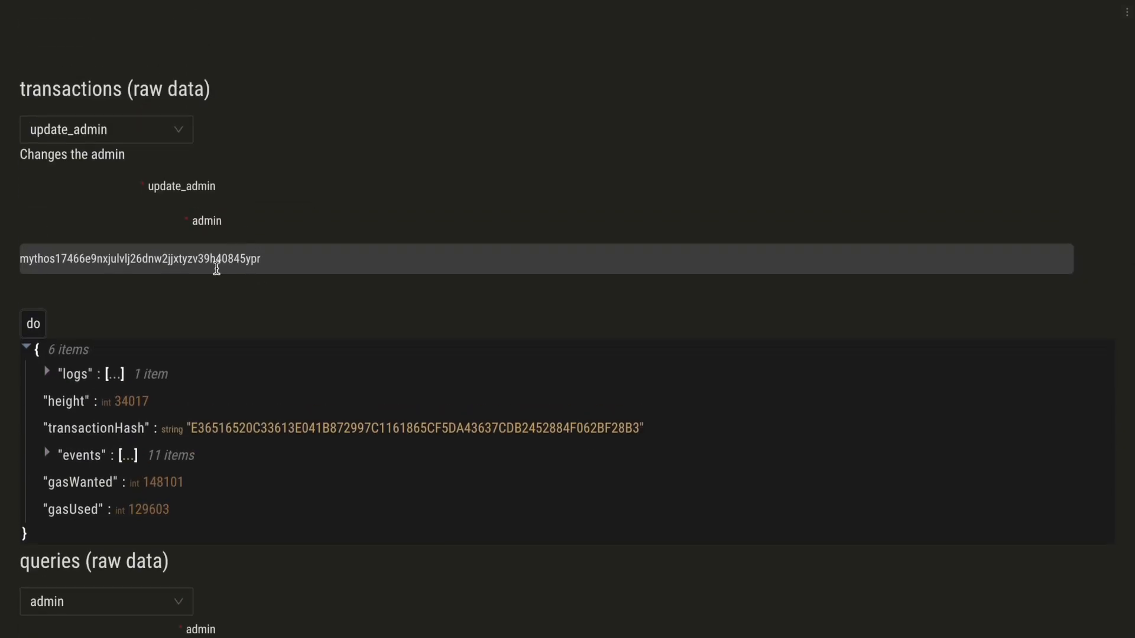
pyautogui.moveTo(313, 305)
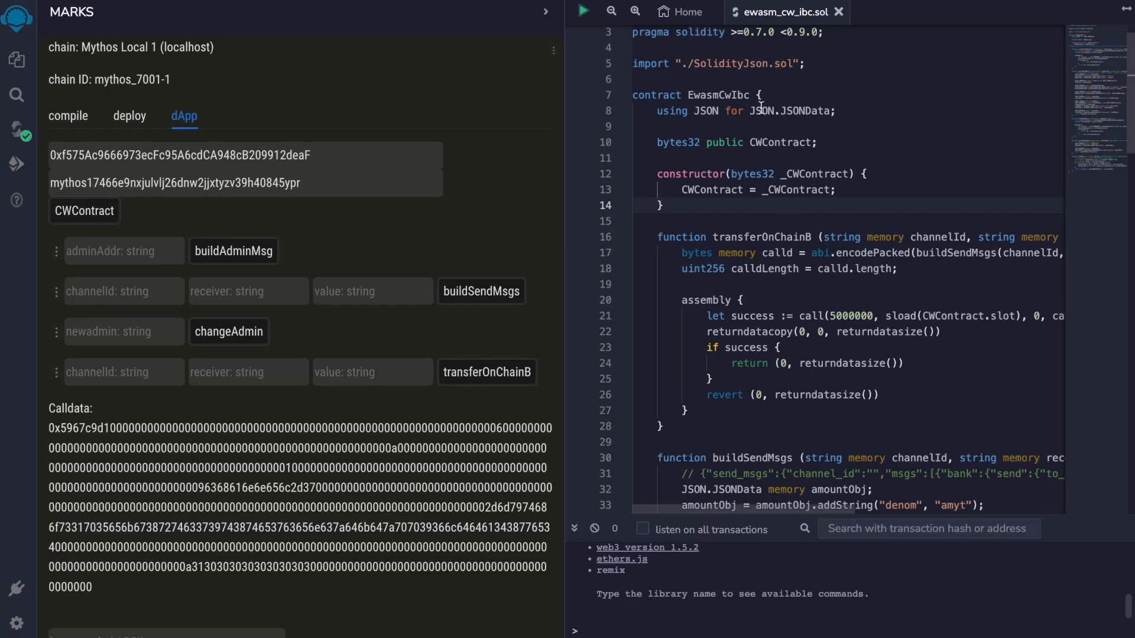
pyautogui.moveTo(321, 184)
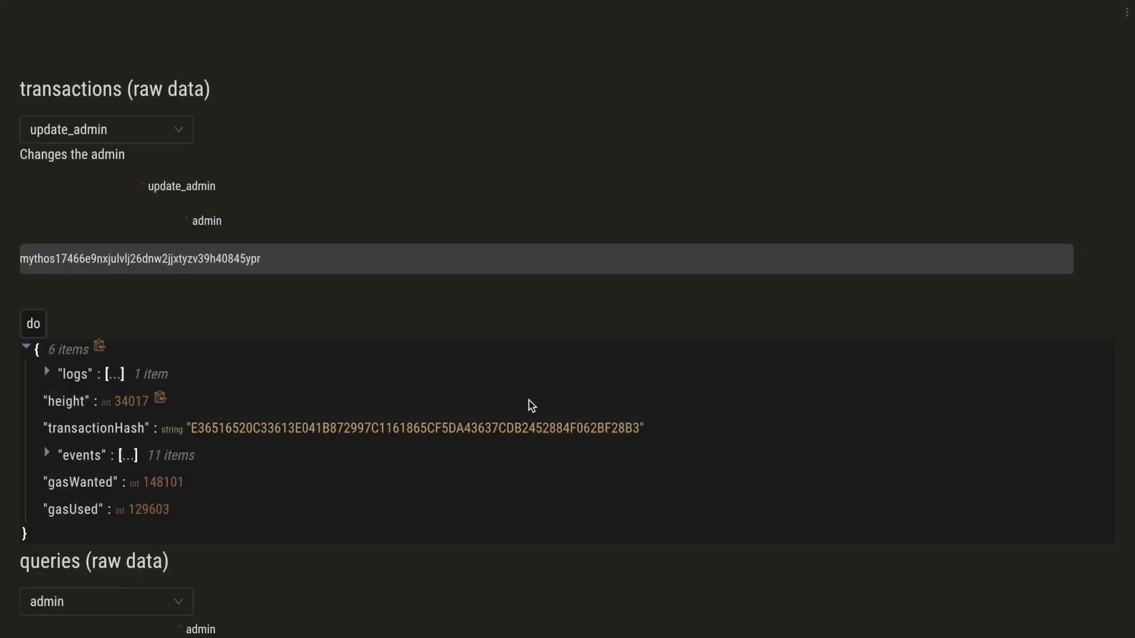
pyautogui.scroll(-3)
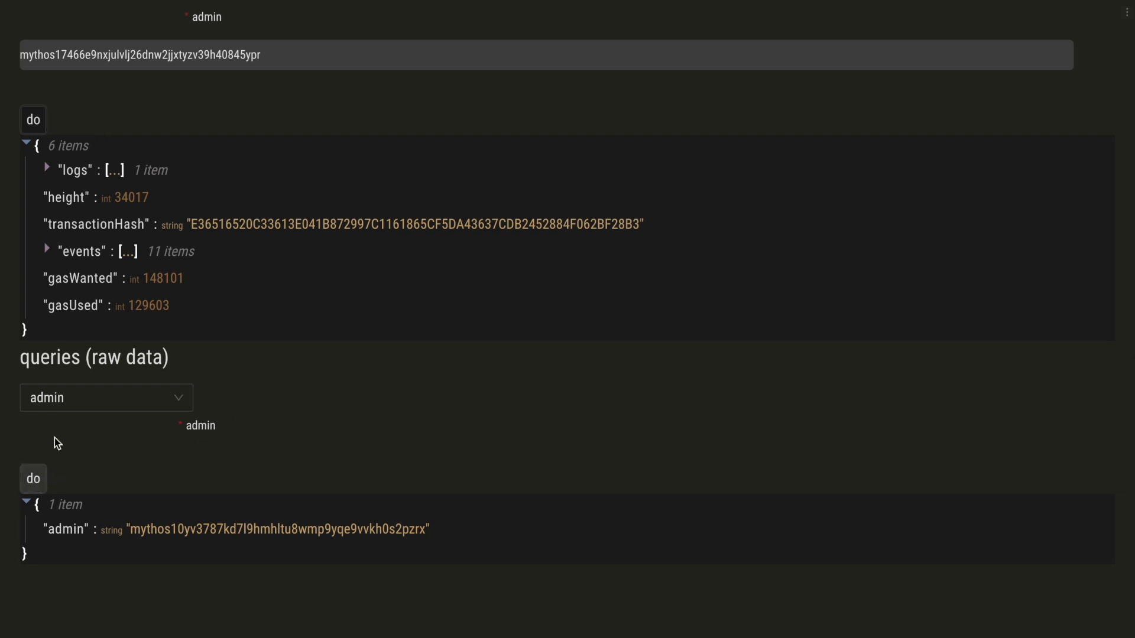
pyautogui.click(33, 478)
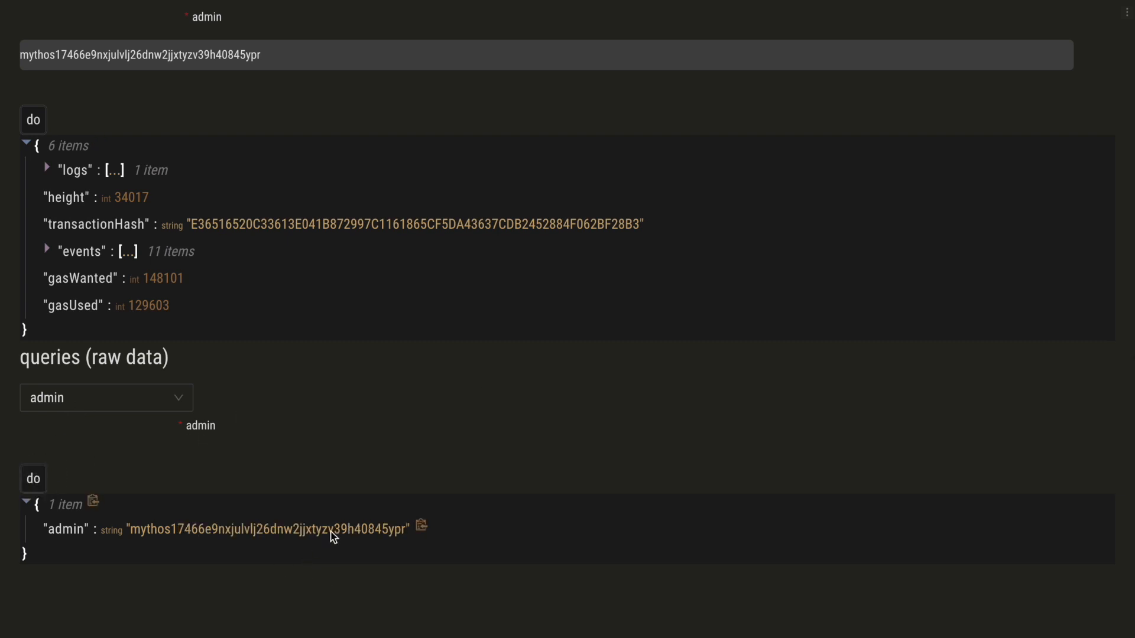
pyautogui.moveTo(480, 414)
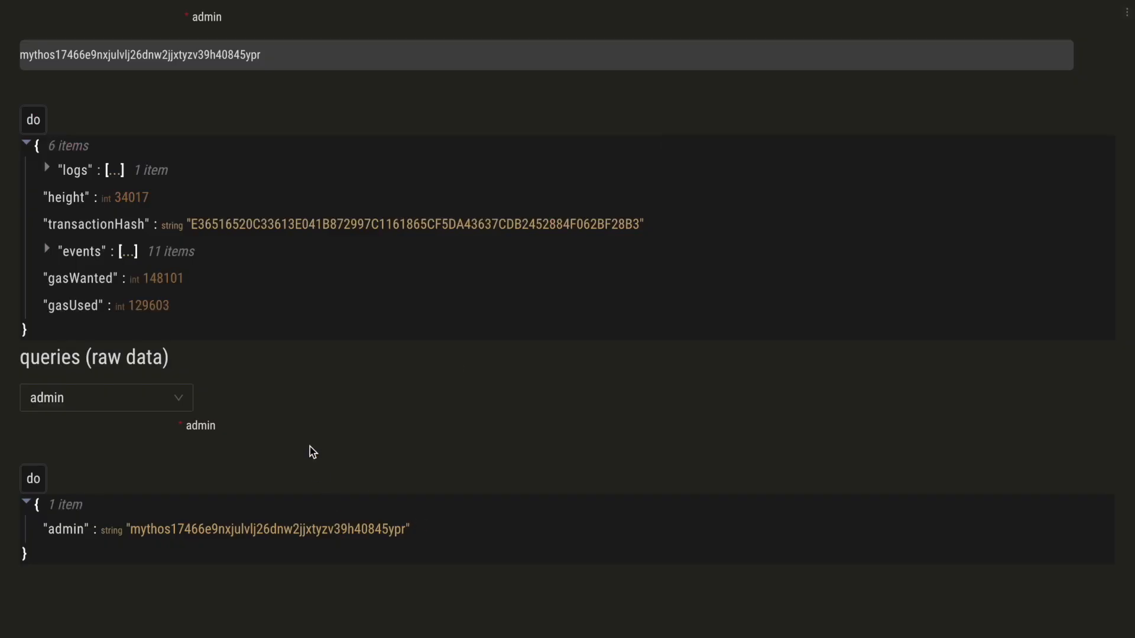
# Query account for channel-8 and expand its remote_balance and first balance entry.
pyautogui.click(105, 397)
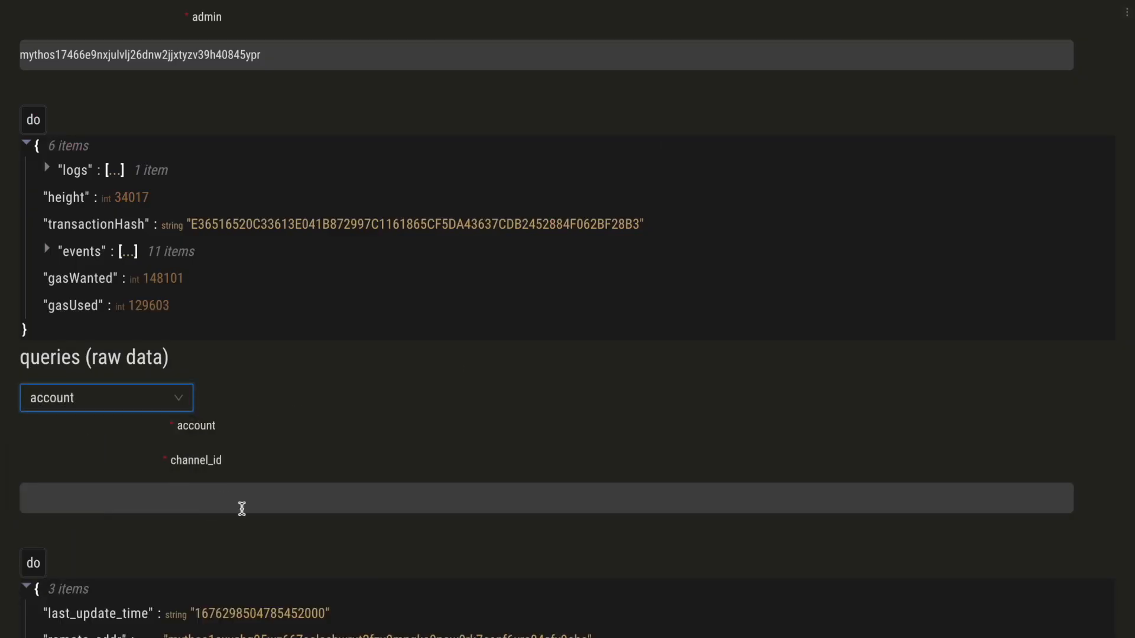
pyautogui.write('channel-8')
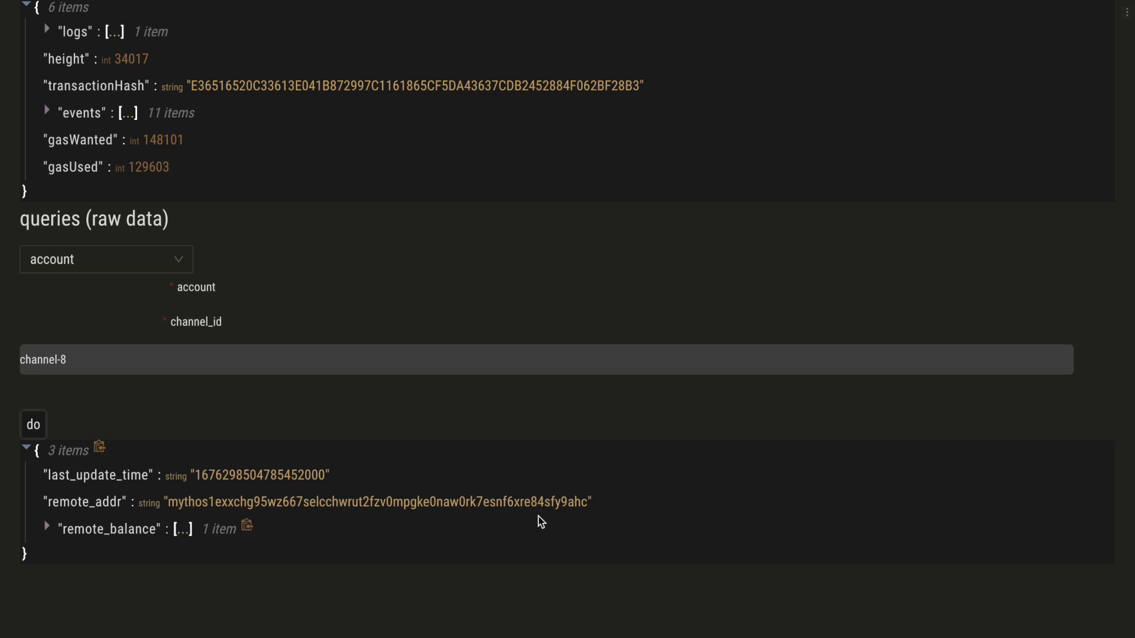
pyautogui.click(46, 527)
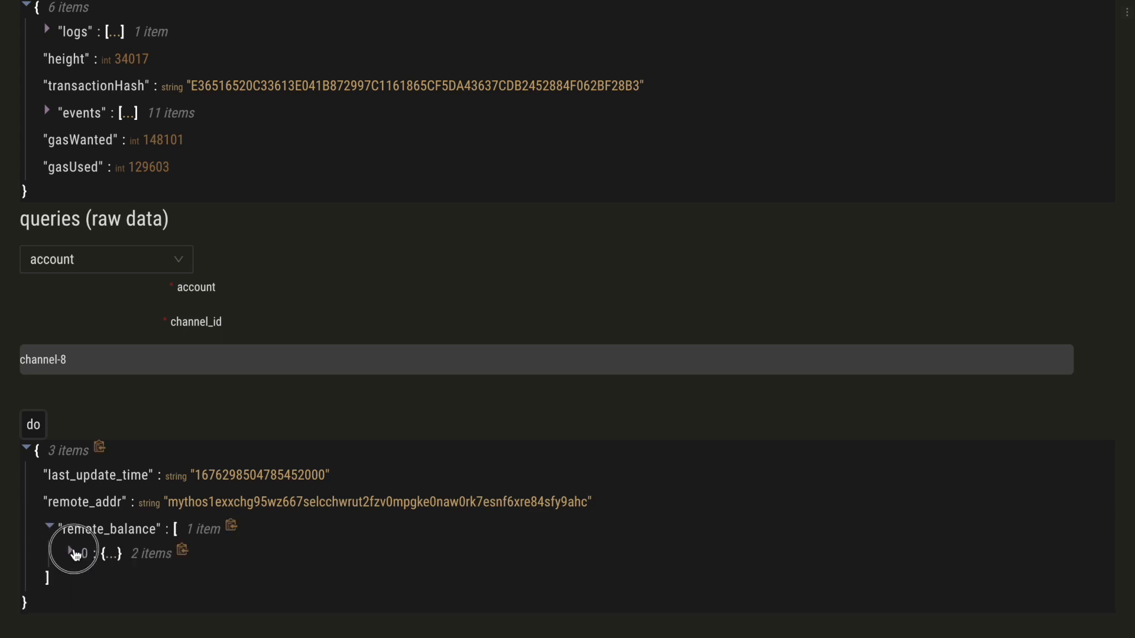
pyautogui.click(76, 550)
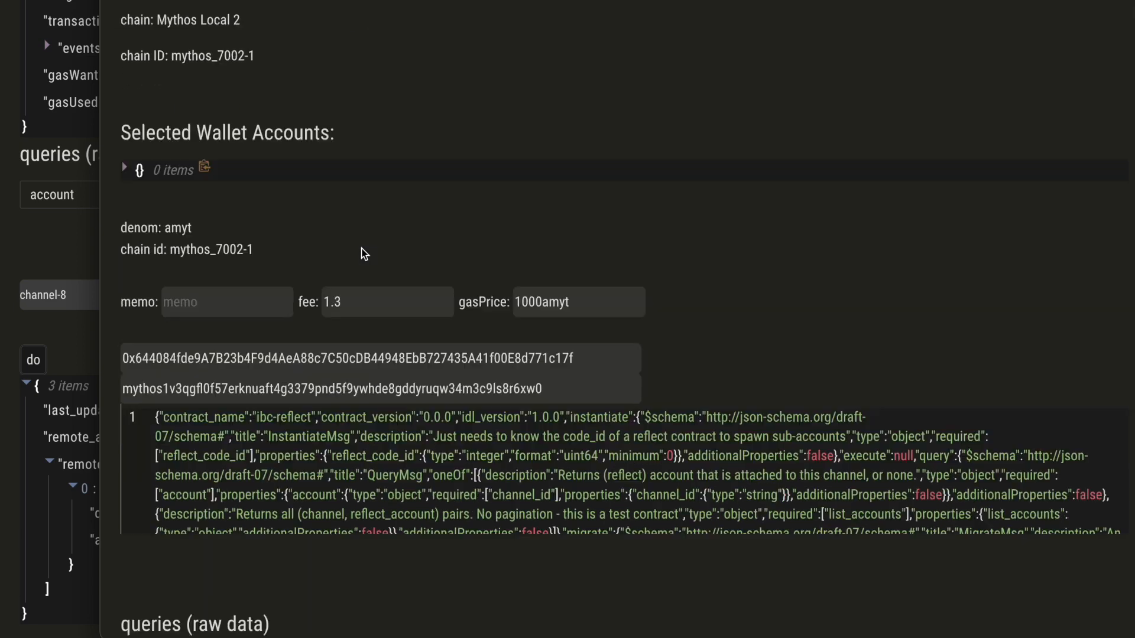
pyautogui.scroll(-3)
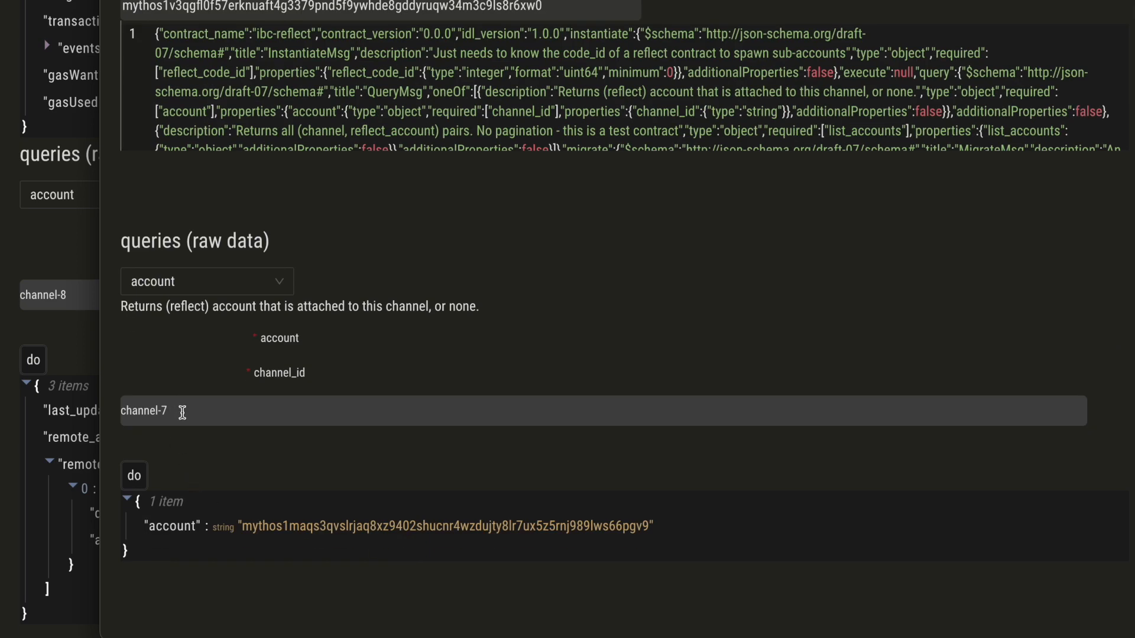
pyautogui.write('channel-8')
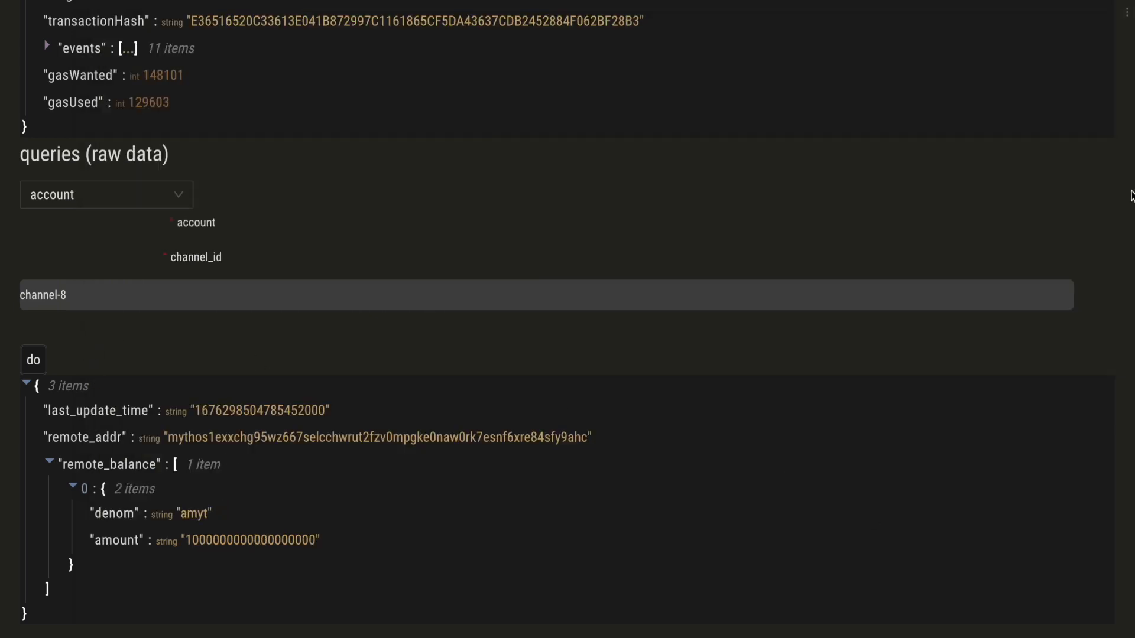
pyautogui.click(34, 359)
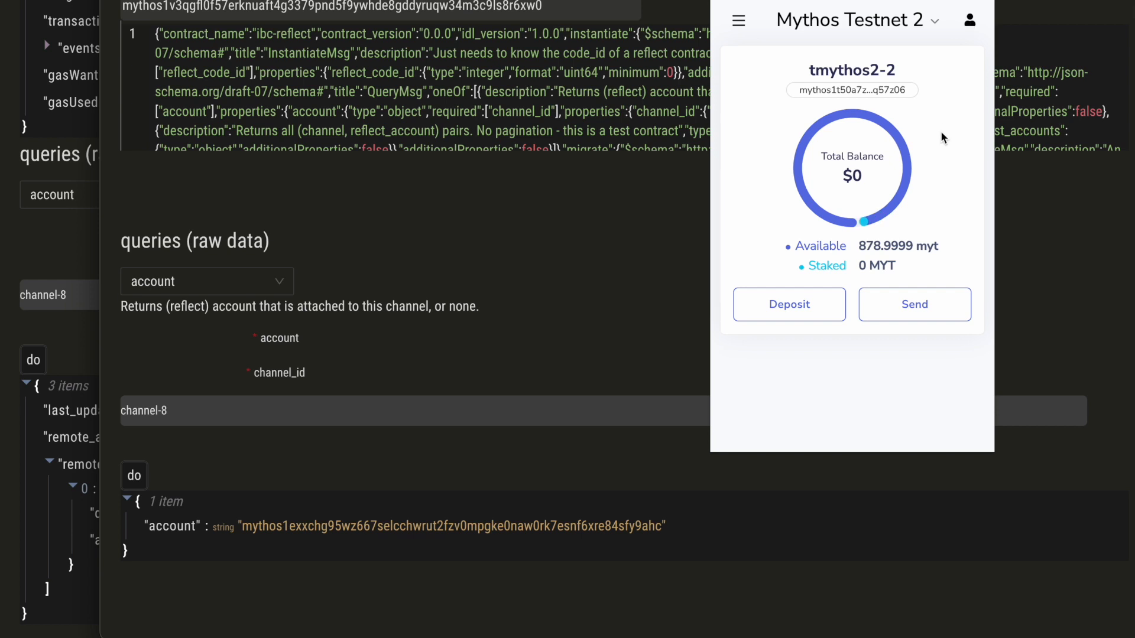
# Select the tmythos-receiver account from the Keplr account list.
pyautogui.click(852, 20)
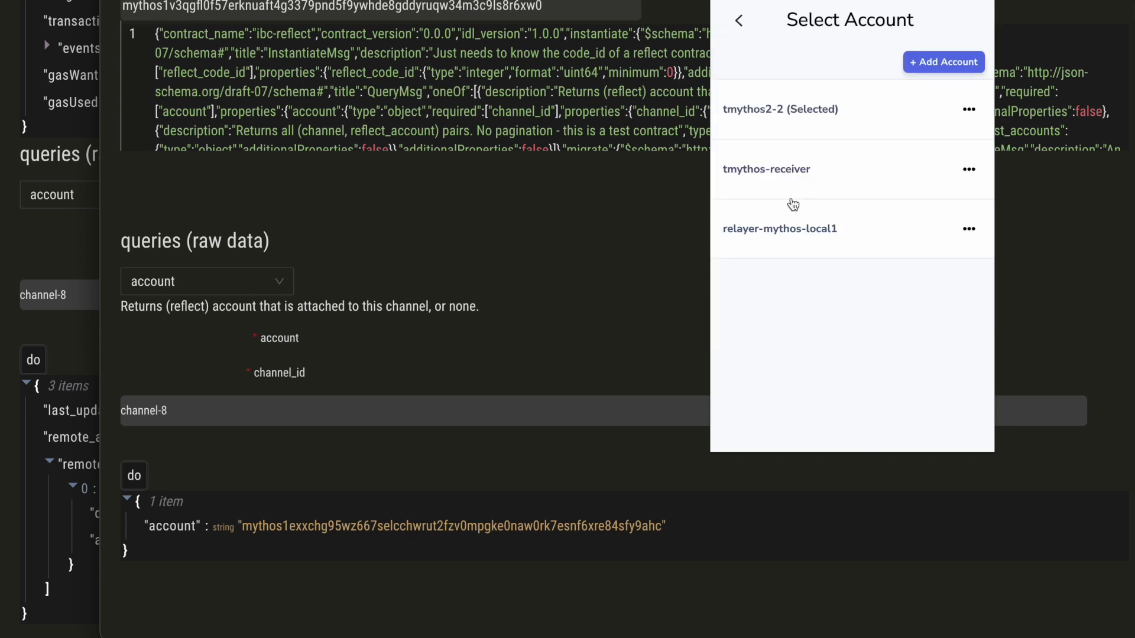
pyautogui.click(766, 169)
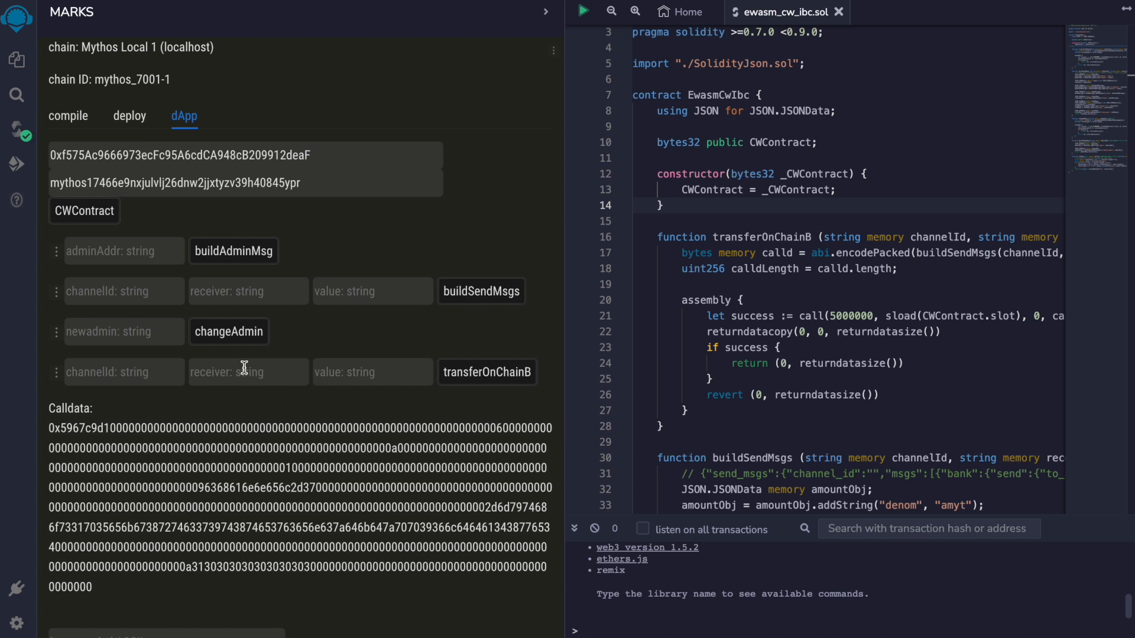
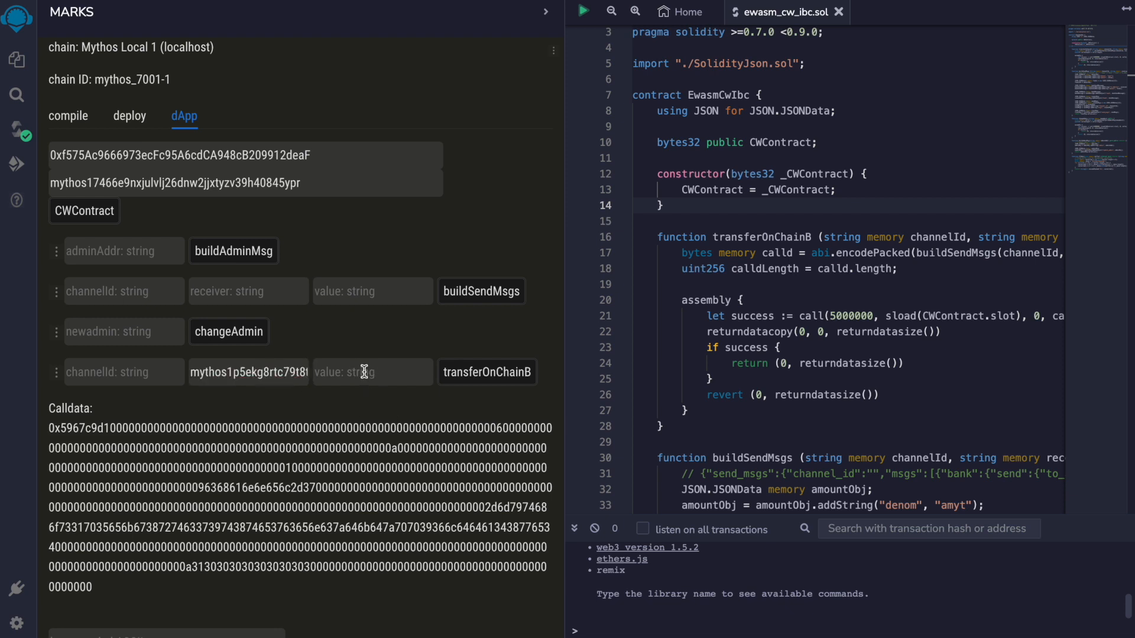
pyautogui.write('1000000000')
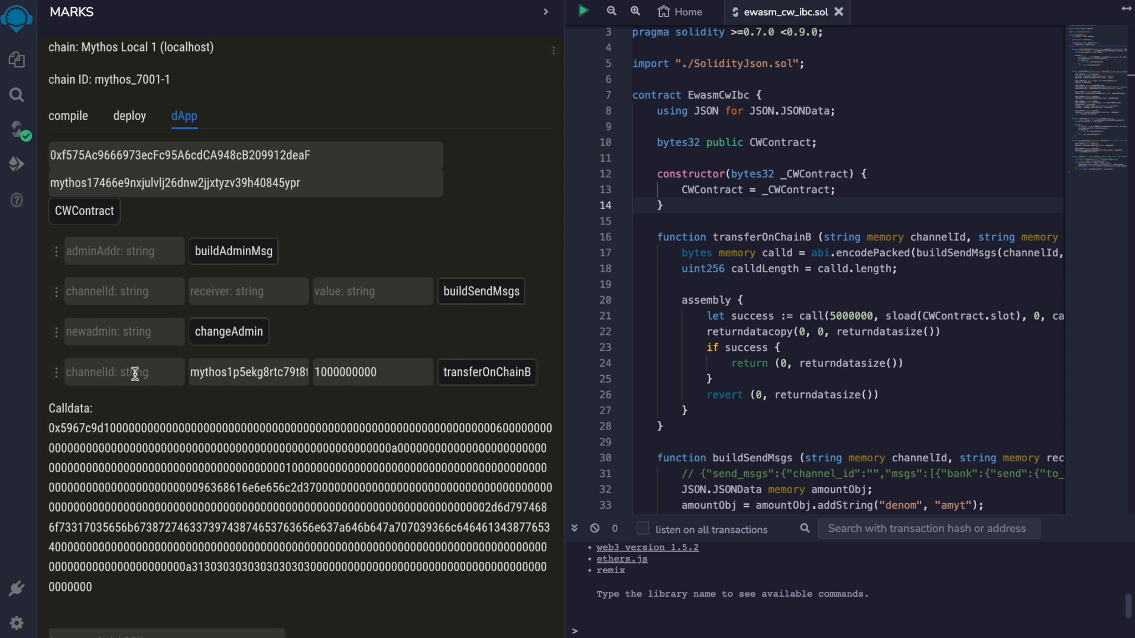
pyautogui.write('channel-')
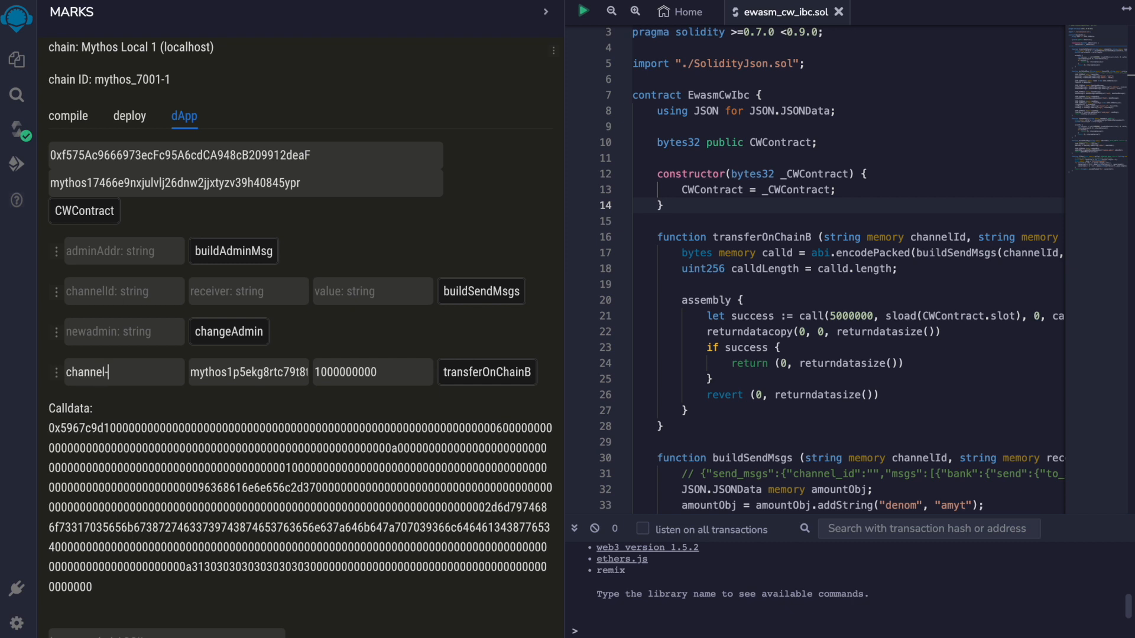
pyautogui.write('8')
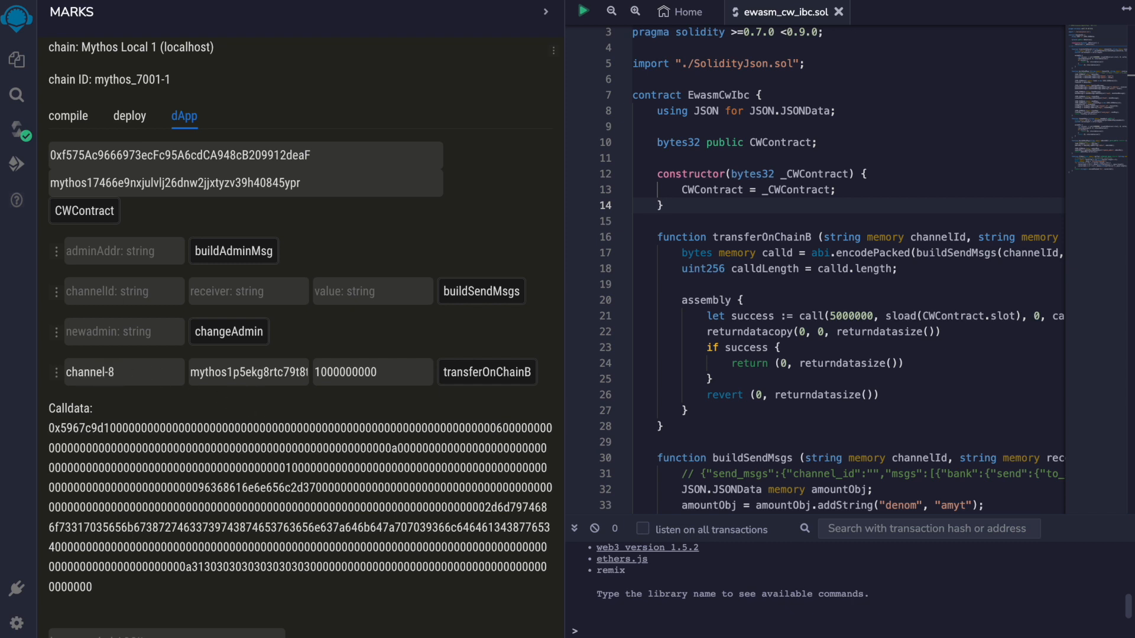
pyautogui.click(486, 372)
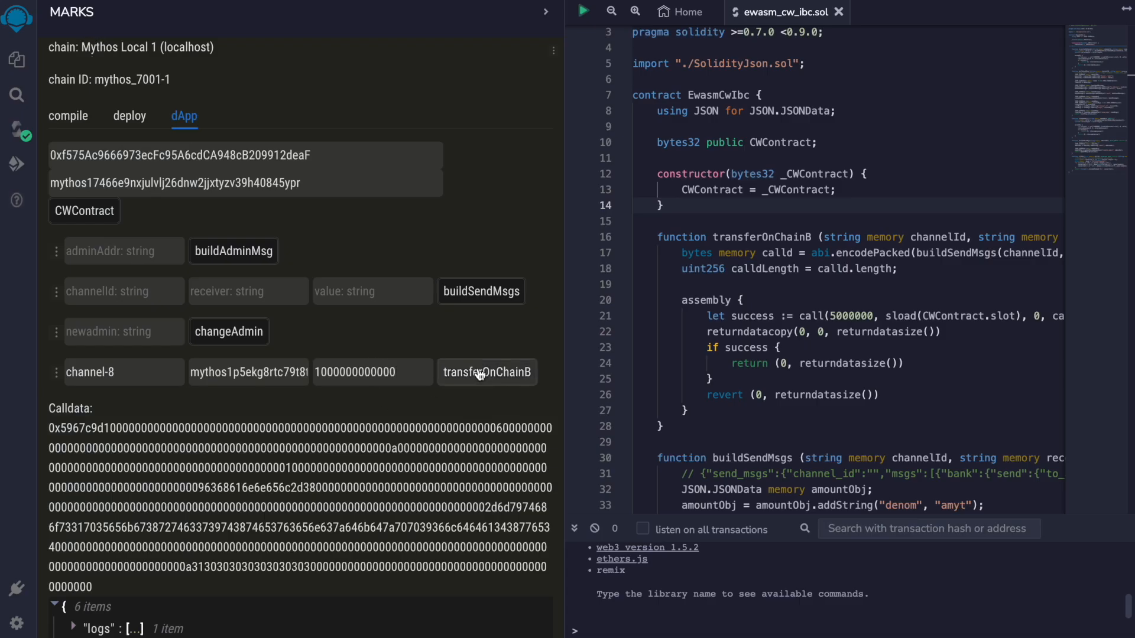
# Send the transferOnChainB call and approve the transaction in Keplr.
pyautogui.click(486, 372)
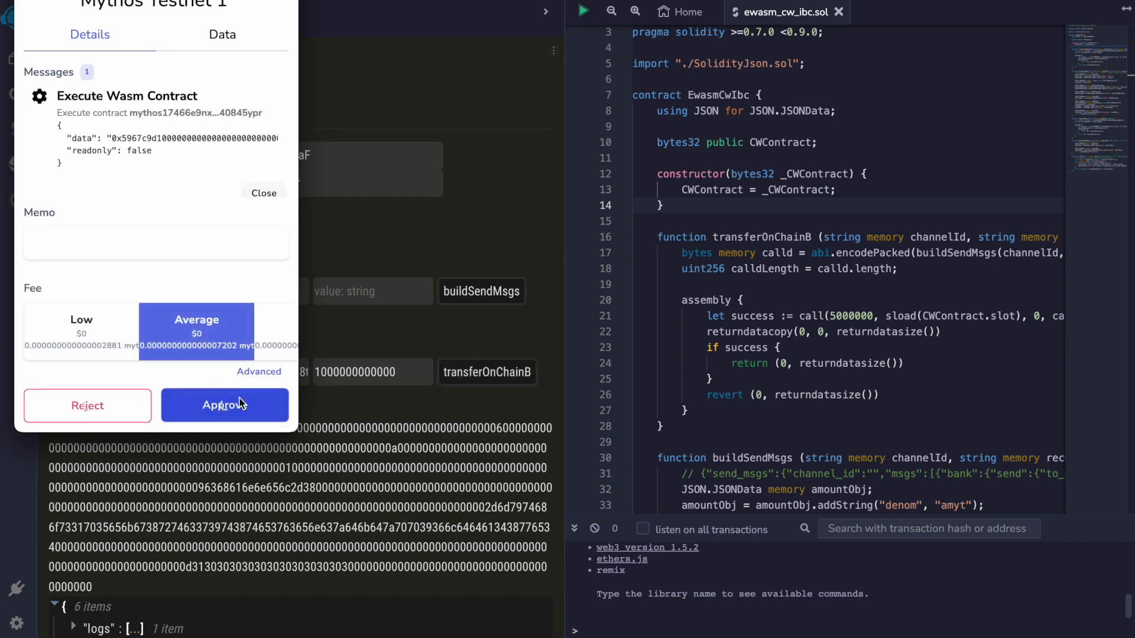
pyautogui.click(224, 406)
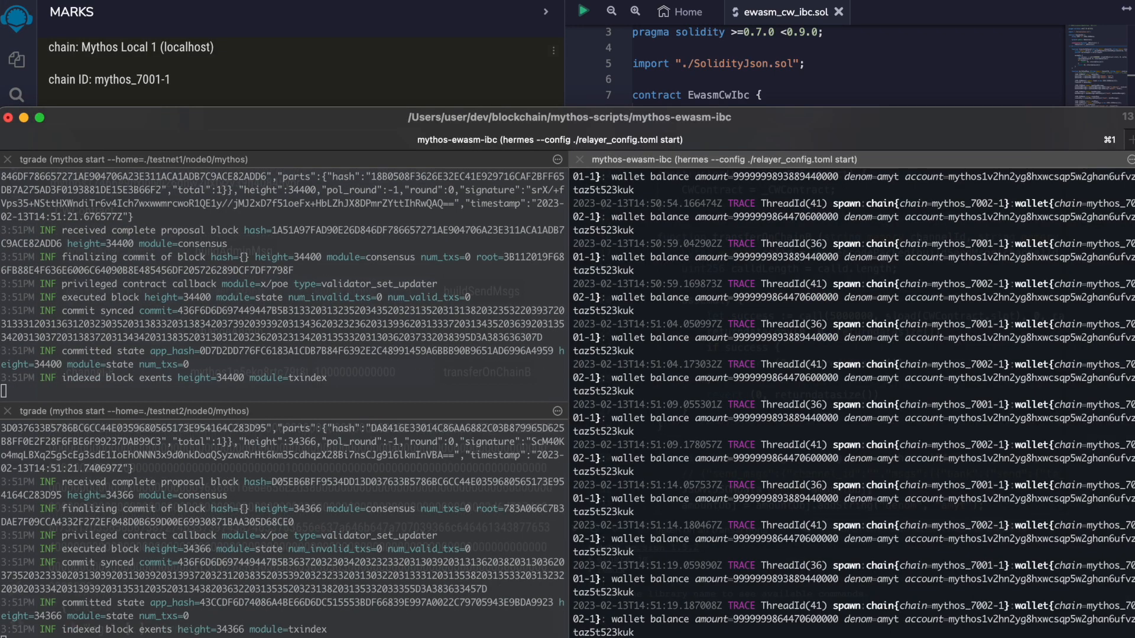